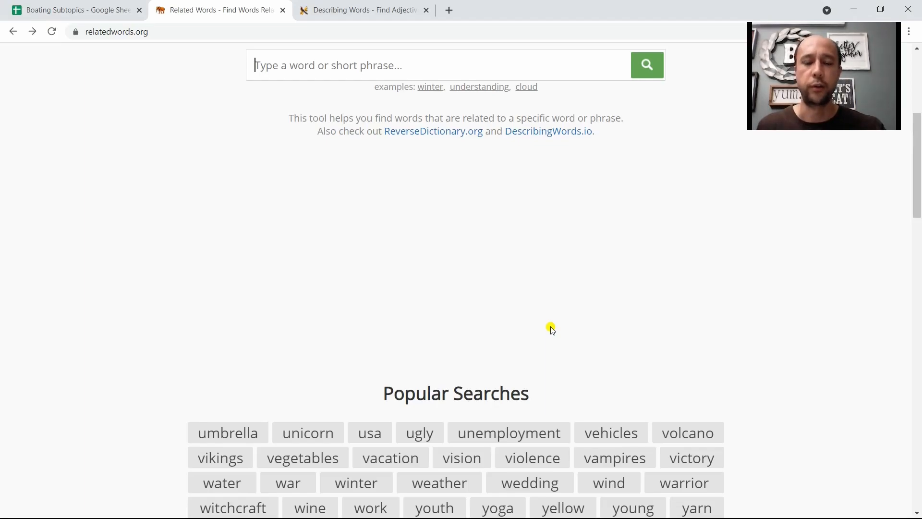
{"action": "mouse_move", "coordinate": [85, 23]}
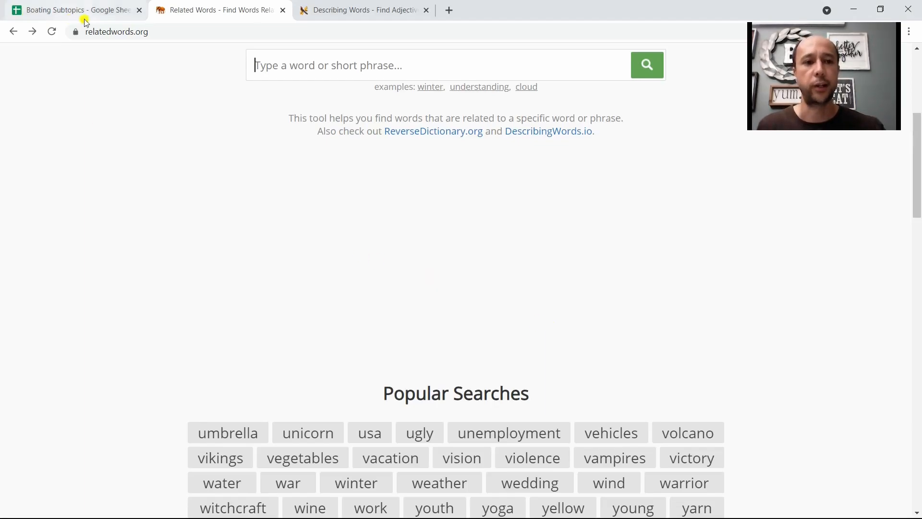
{"action": "mouse_move", "coordinate": [195, 110]}
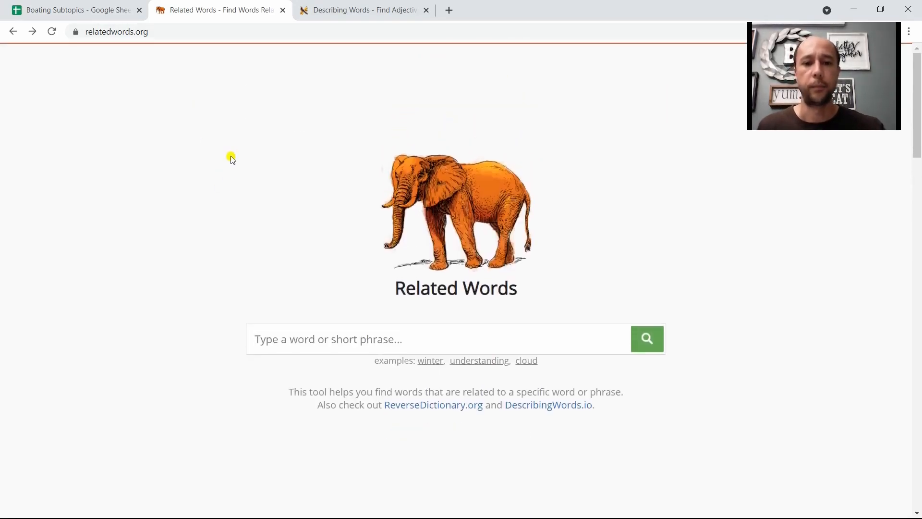
{"action": "mouse_move", "coordinate": [232, 158]}
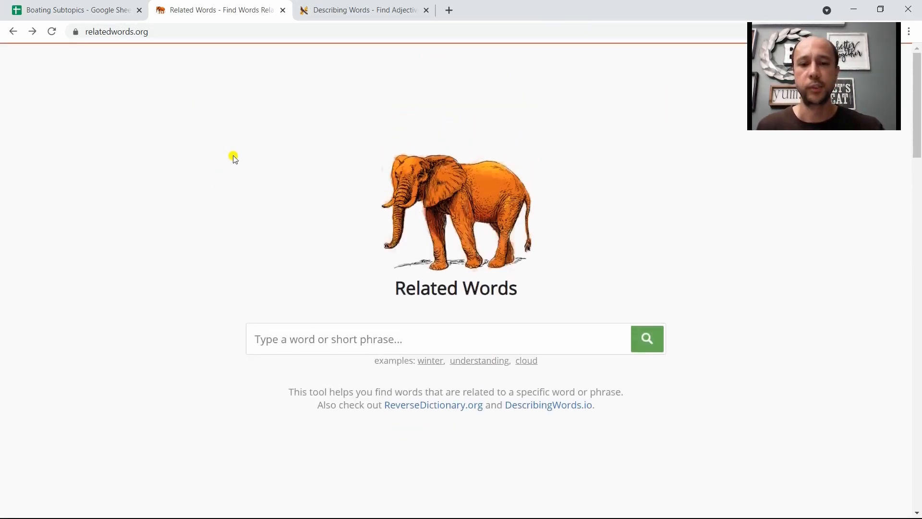
- Search relatedwords.org for 'boating' and scroll through results like ship, canoe, sailboat and ferry
{"action": "left_click", "coordinate": [412, 339]}
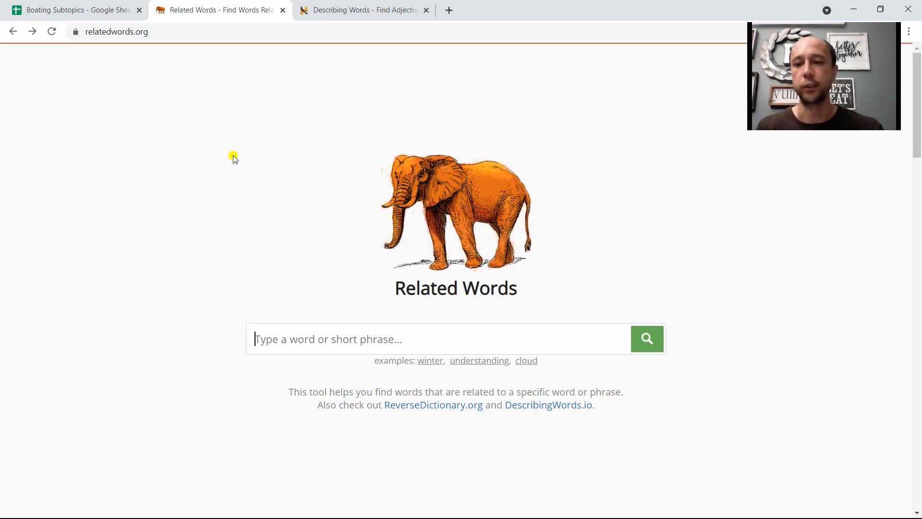
{"action": "mouse_move", "coordinate": [166, 38]}
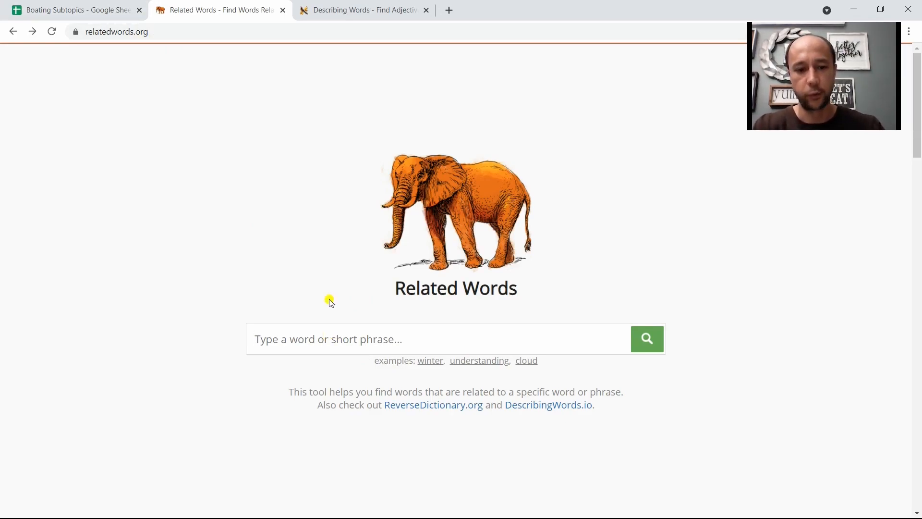
{"action": "type", "text": "boating"}
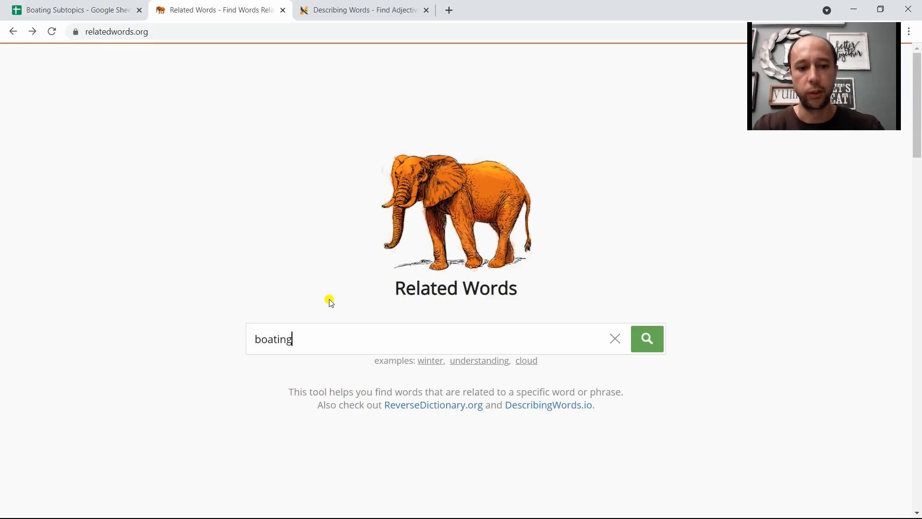
{"action": "left_click", "coordinate": [646, 338]}
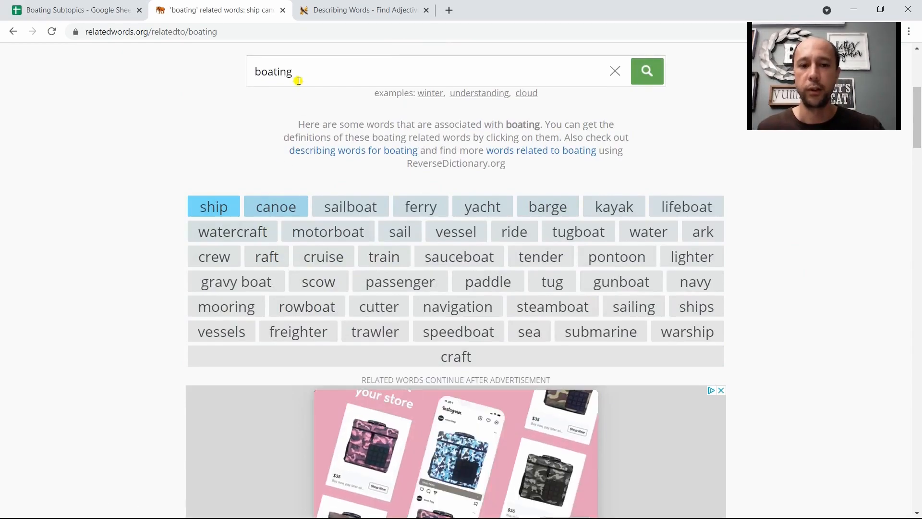
{"action": "mouse_move", "coordinate": [482, 207]}
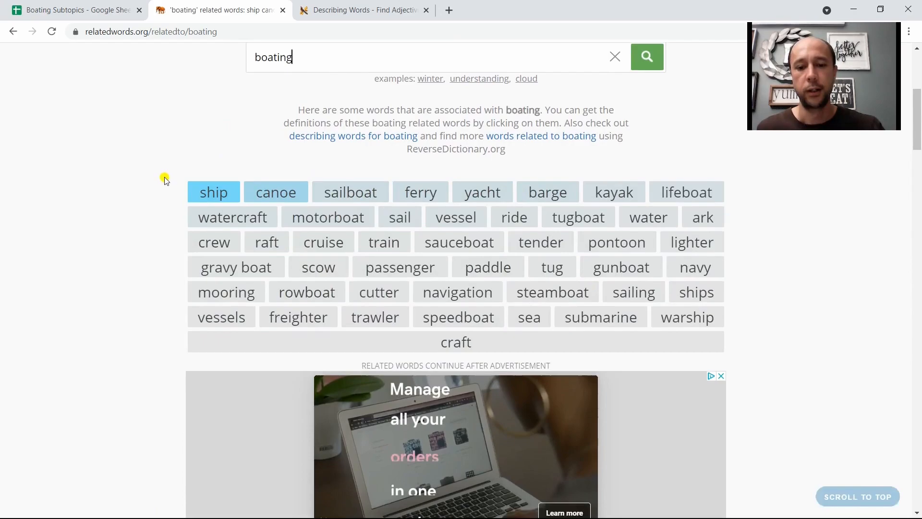
{"action": "scroll", "scroll_direction": "down", "scroll_amount": 3}
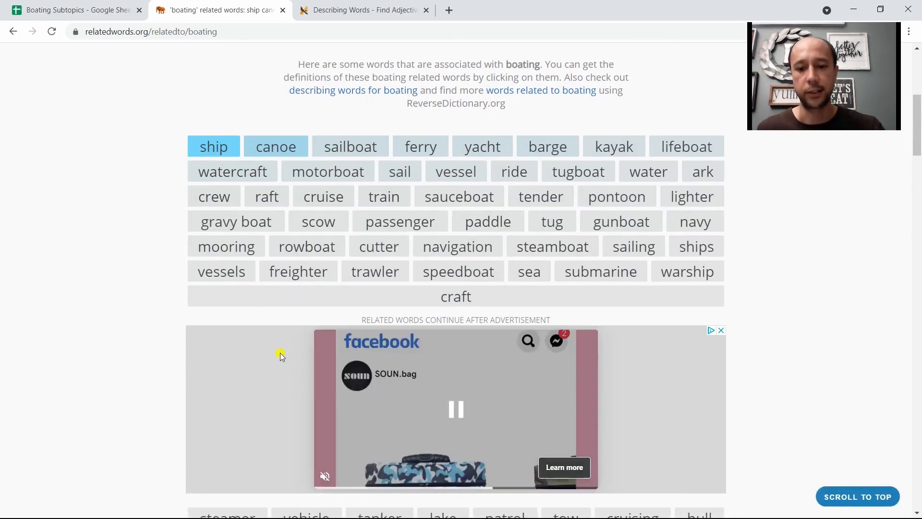
{"action": "scroll", "scroll_direction": "down", "scroll_amount": 3}
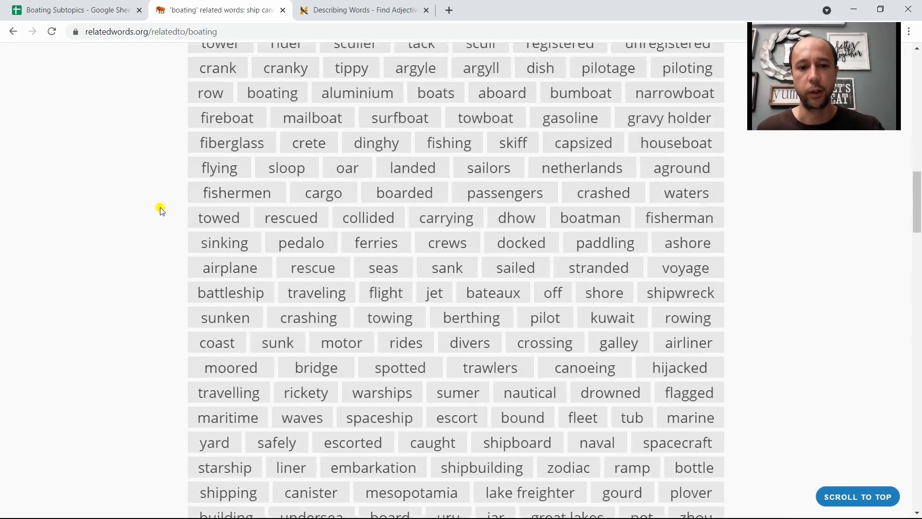
{"action": "scroll", "scroll_direction": "down", "scroll_amount": 3}
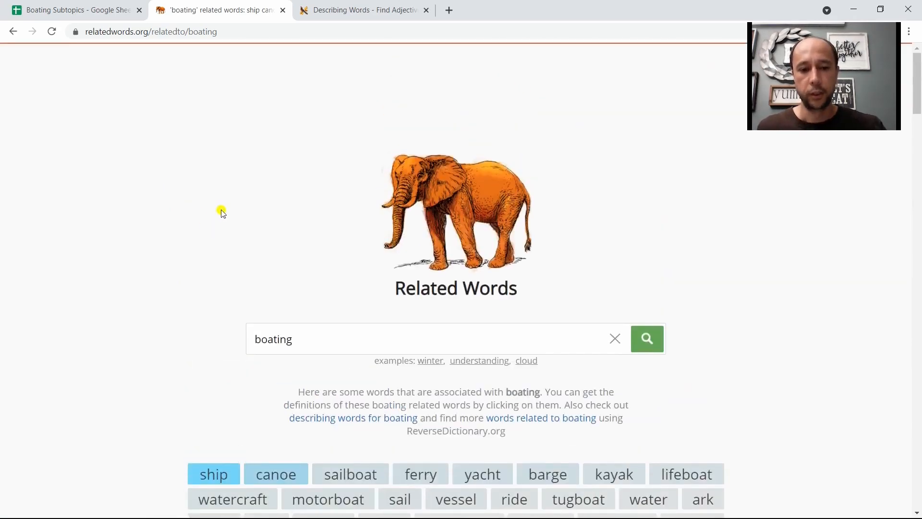
{"action": "scroll", "scroll_direction": "down", "scroll_amount": 3}
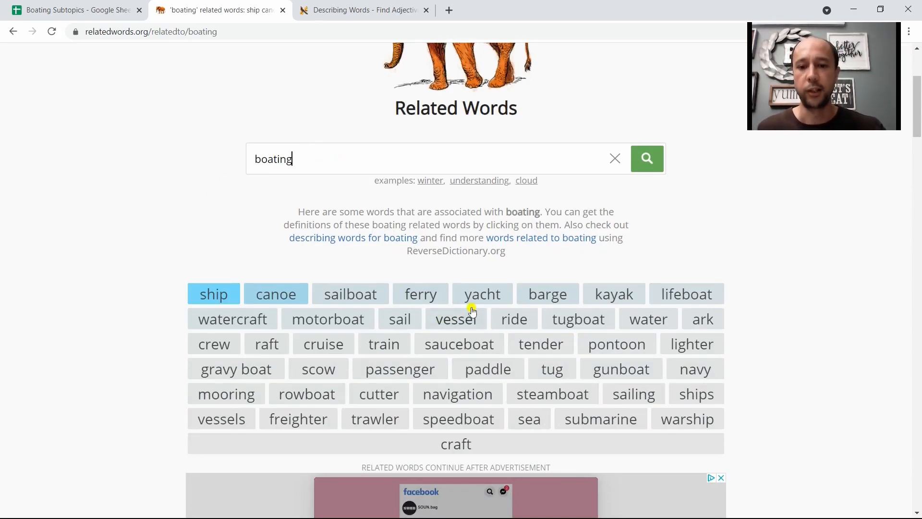
{"action": "mouse_move", "coordinate": [614, 294]}
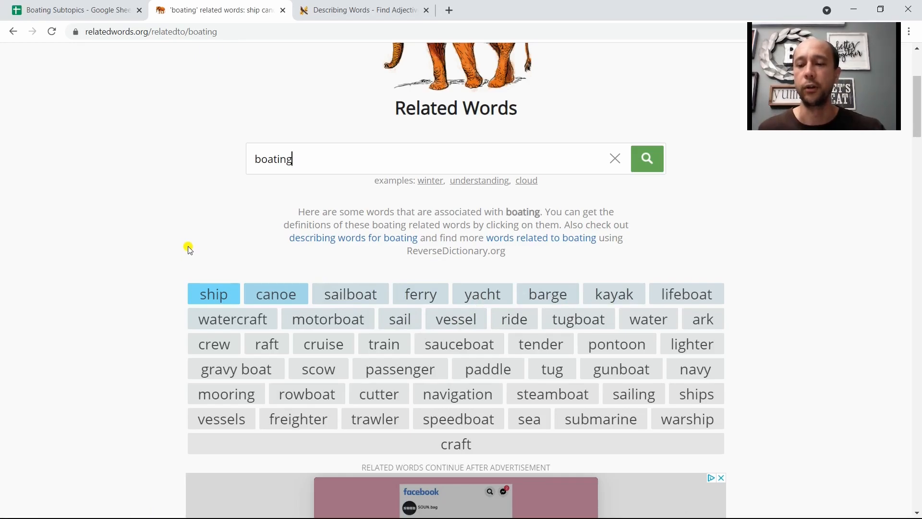
{"action": "mouse_move", "coordinate": [412, 318]}
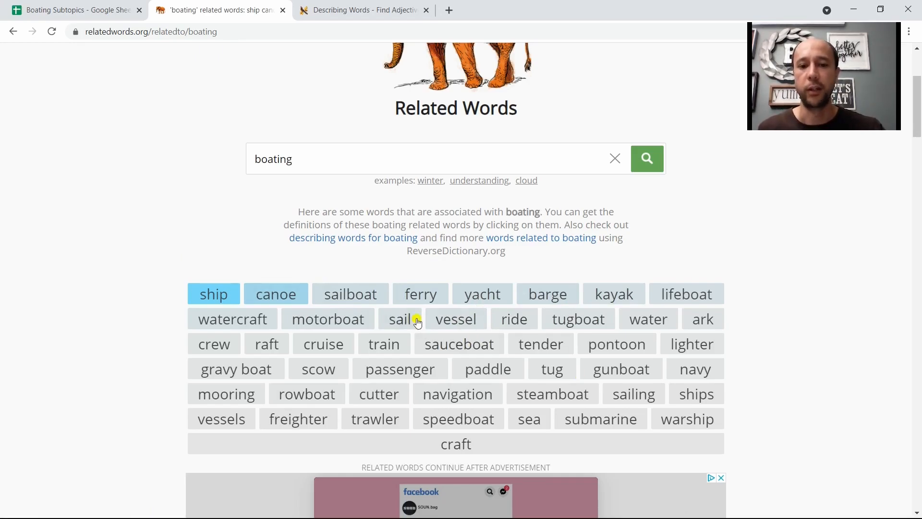
{"action": "mouse_move", "coordinate": [373, 305]}
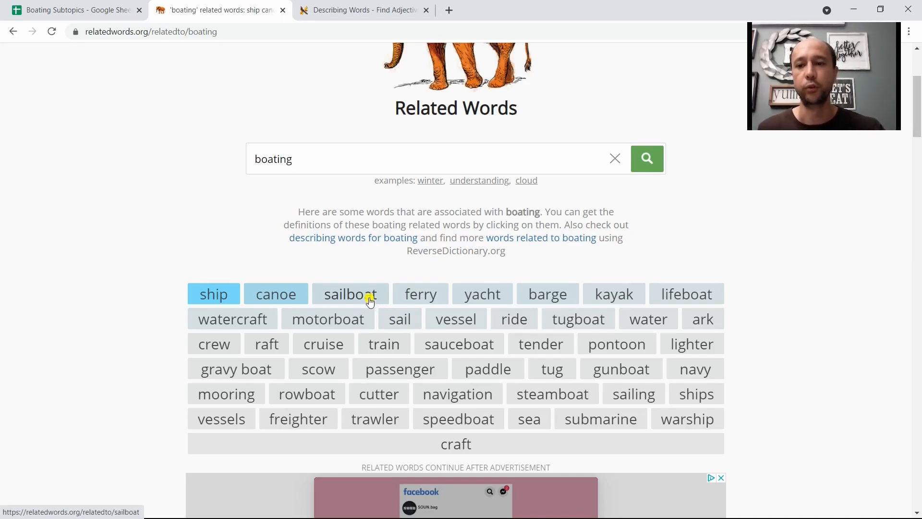
{"action": "mouse_move", "coordinate": [315, 270]}
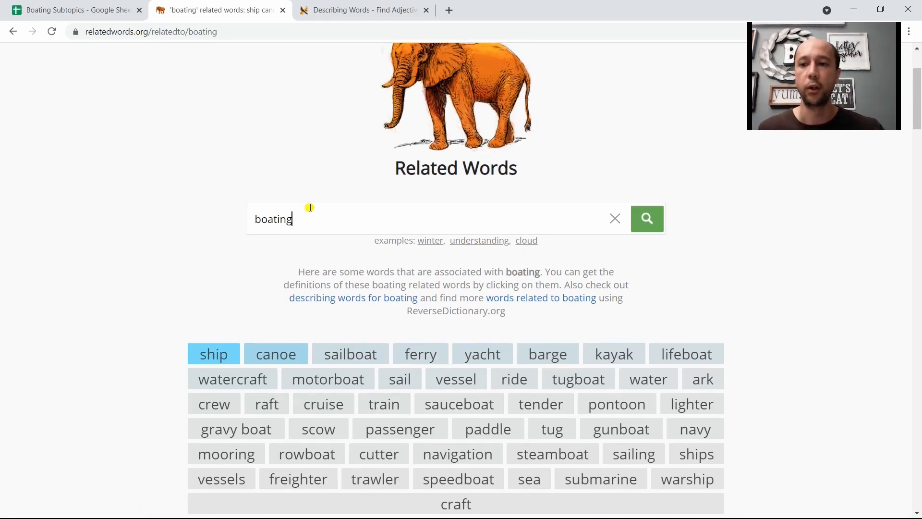
{"action": "mouse_move", "coordinate": [230, 235]}
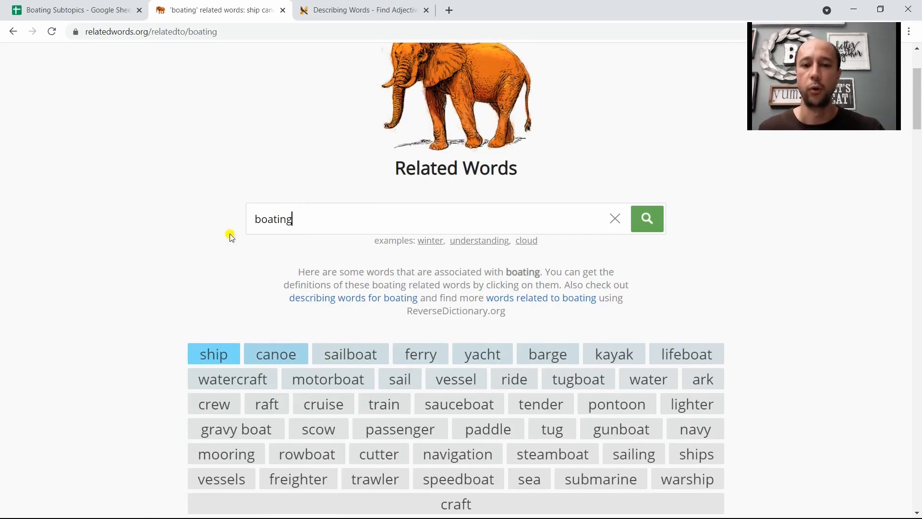
{"action": "mouse_move", "coordinate": [302, 219]}
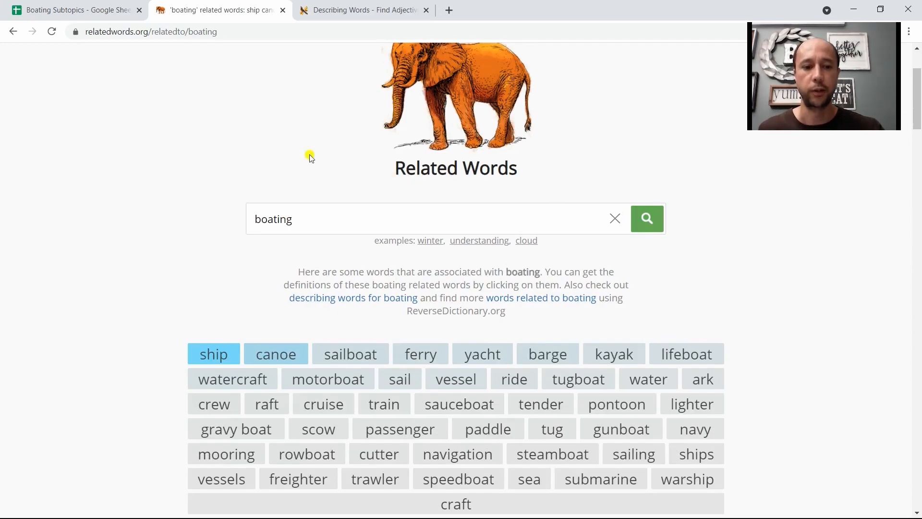
{"action": "scroll", "scroll_direction": "down", "scroll_amount": 3}
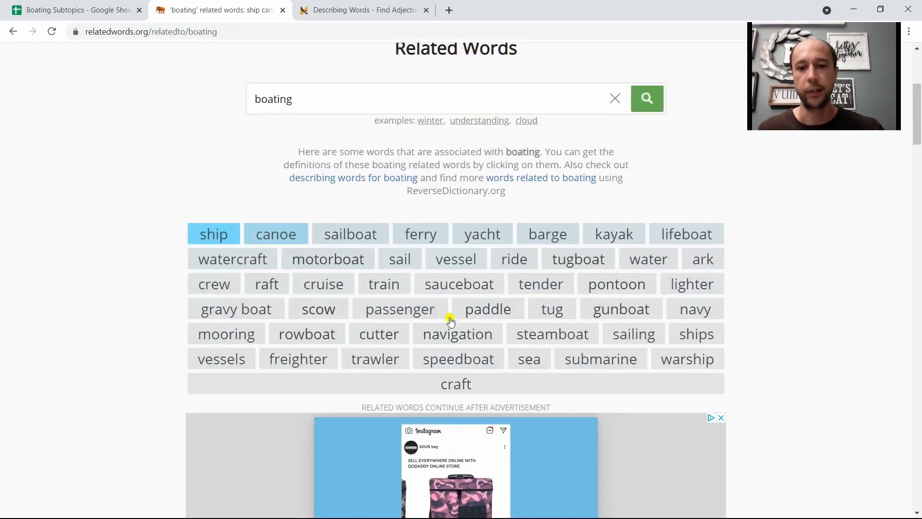
{"action": "mouse_move", "coordinate": [149, 244]}
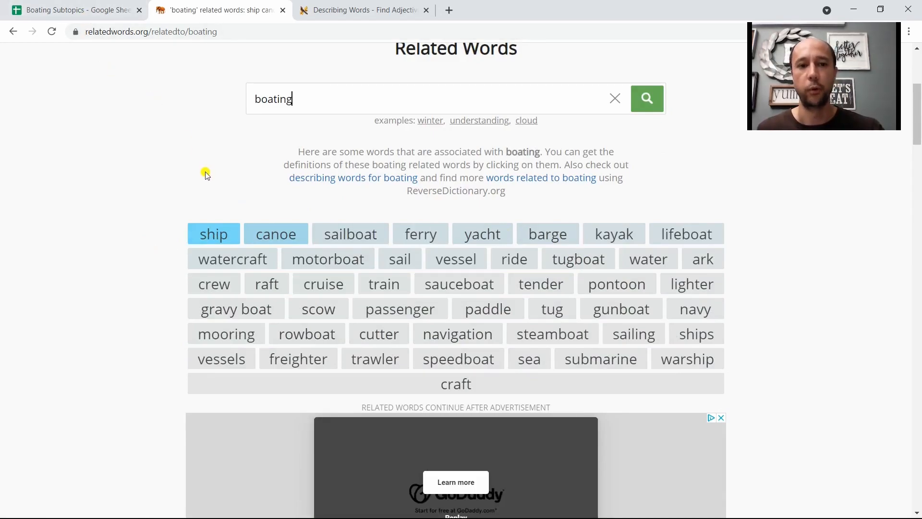
- Enter 'ferry' as the fourth word in the Boating Subtopics sheet, then return to the boating results
{"action": "left_click", "coordinate": [77, 9]}
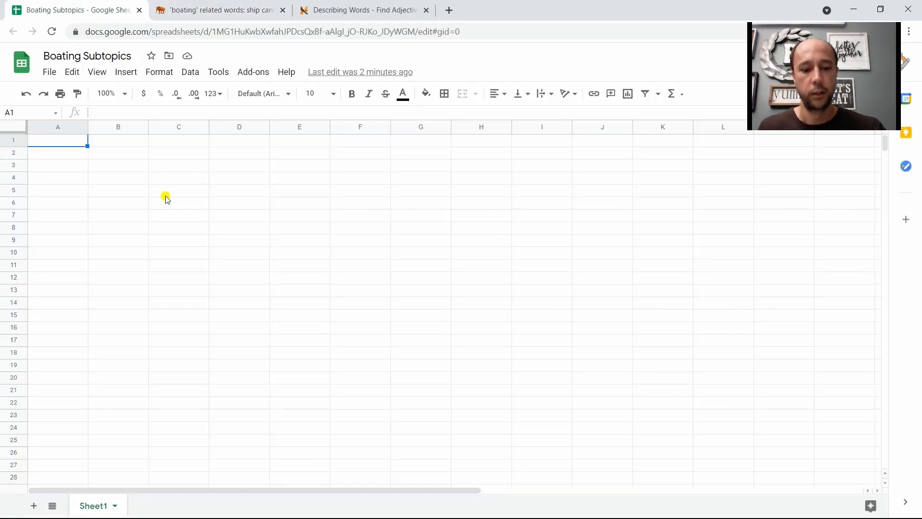
{"action": "type", "text": "canoe"}
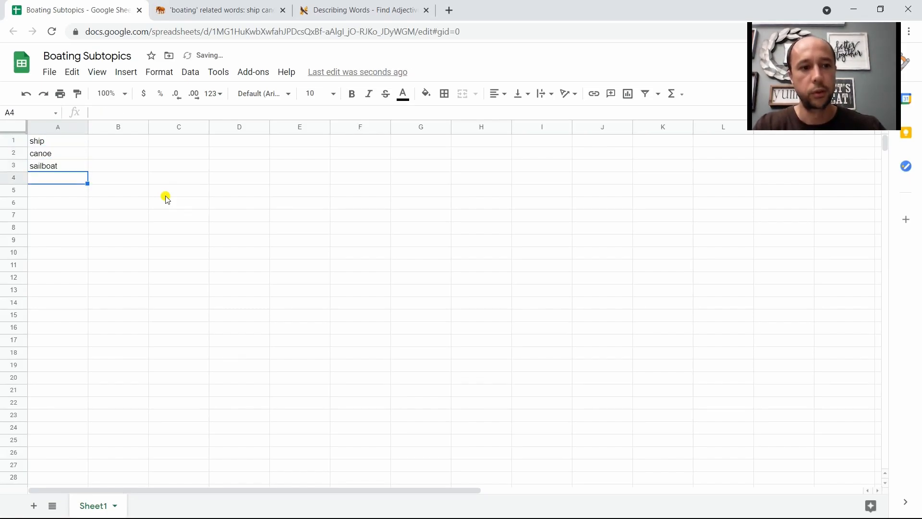
{"action": "type", "text": "ferry"}
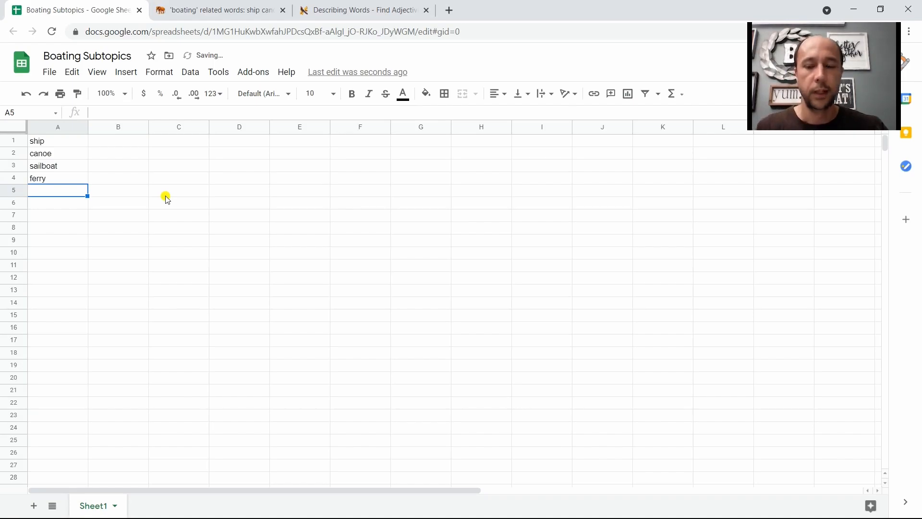
{"action": "left_click", "coordinate": [218, 9]}
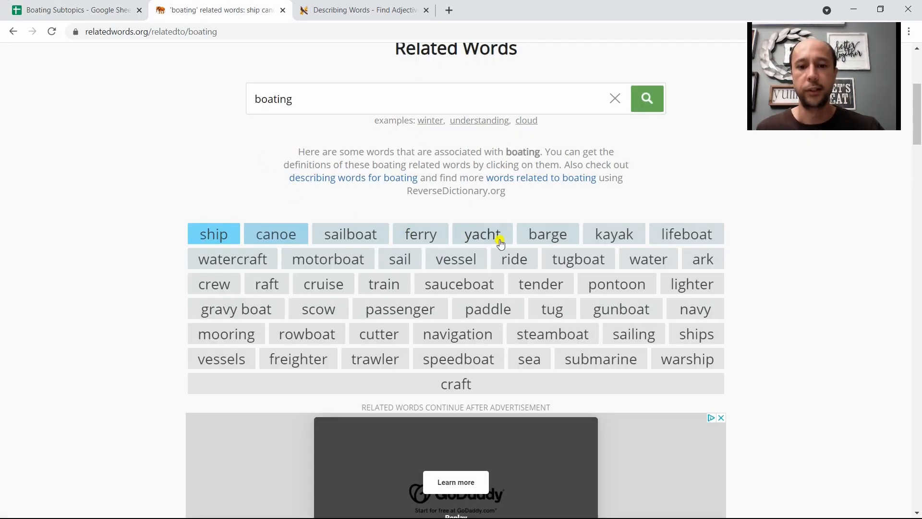
{"action": "mouse_move", "coordinate": [547, 234]}
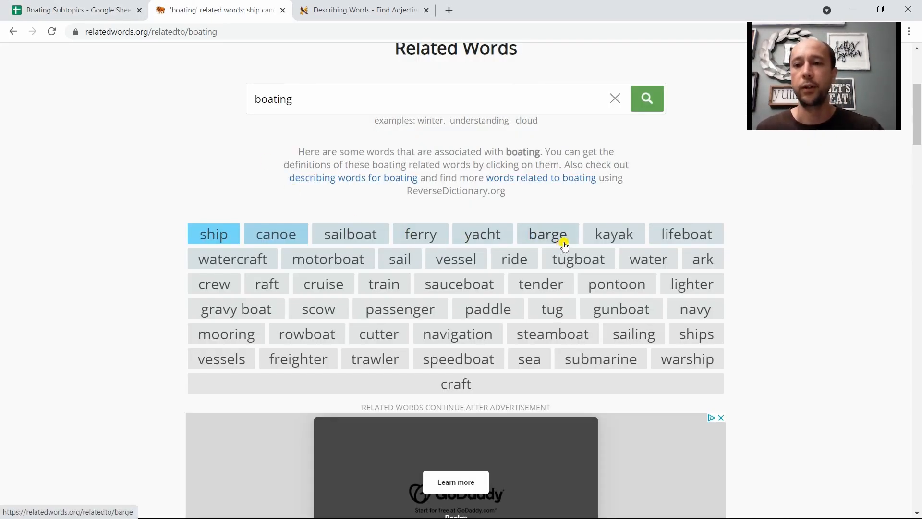
{"action": "left_click", "coordinate": [77, 10]}
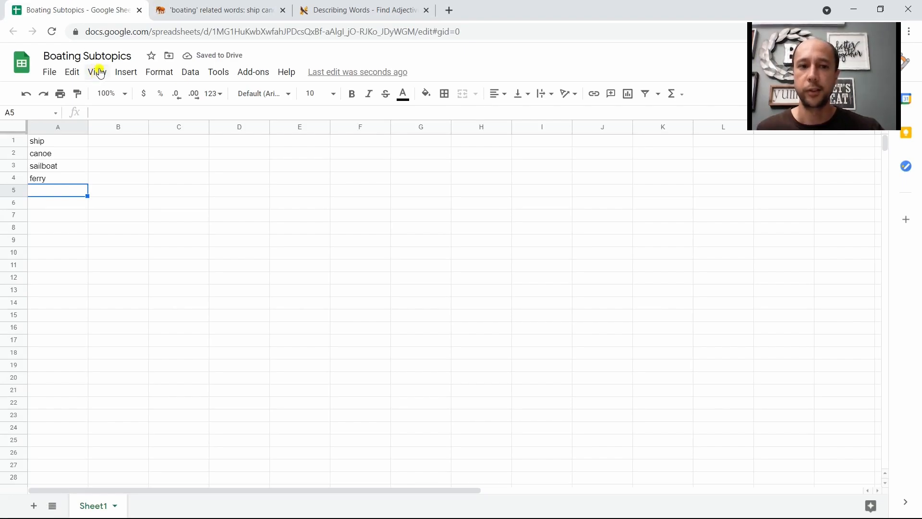
{"action": "left_click", "coordinate": [218, 10]}
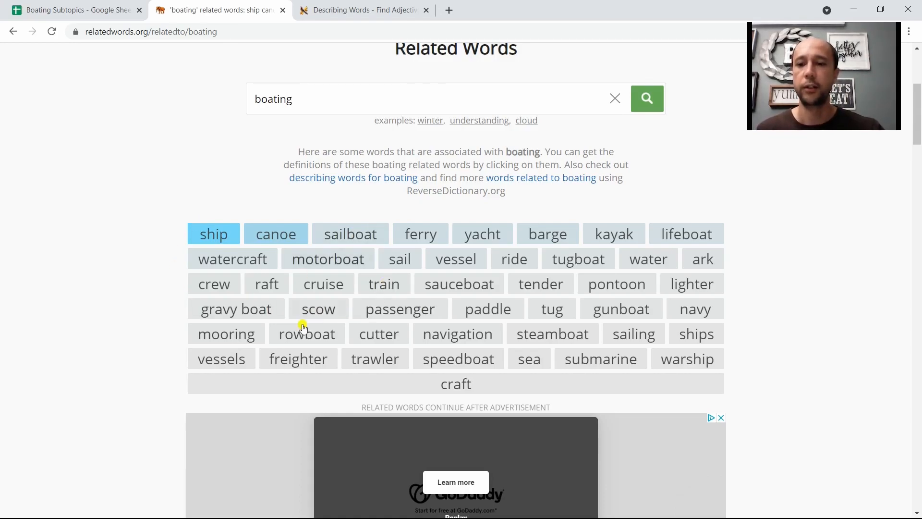
{"action": "left_click", "coordinate": [77, 10]}
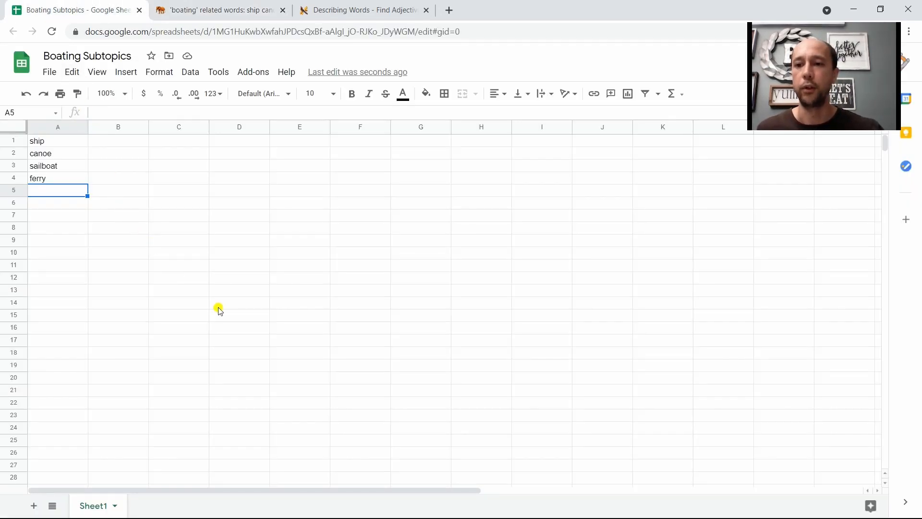
{"action": "mouse_move", "coordinate": [201, 344]}
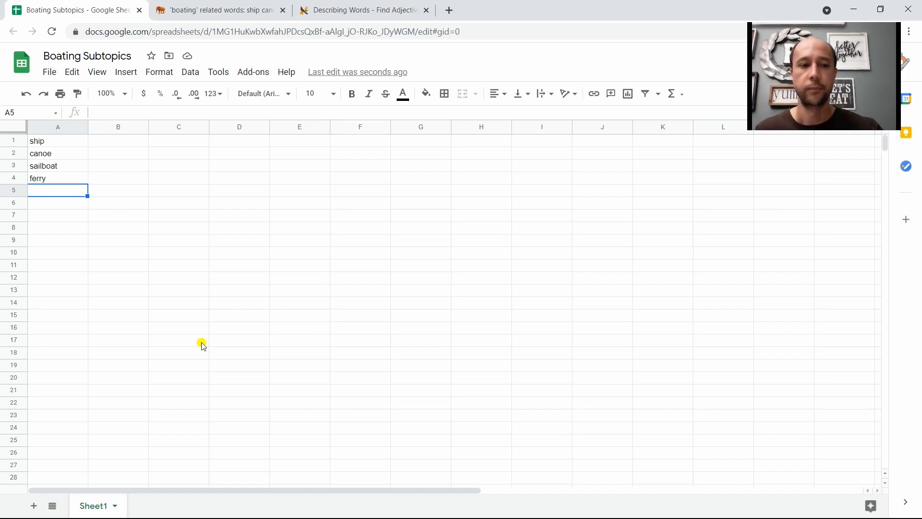
{"action": "mouse_move", "coordinate": [213, 303]}
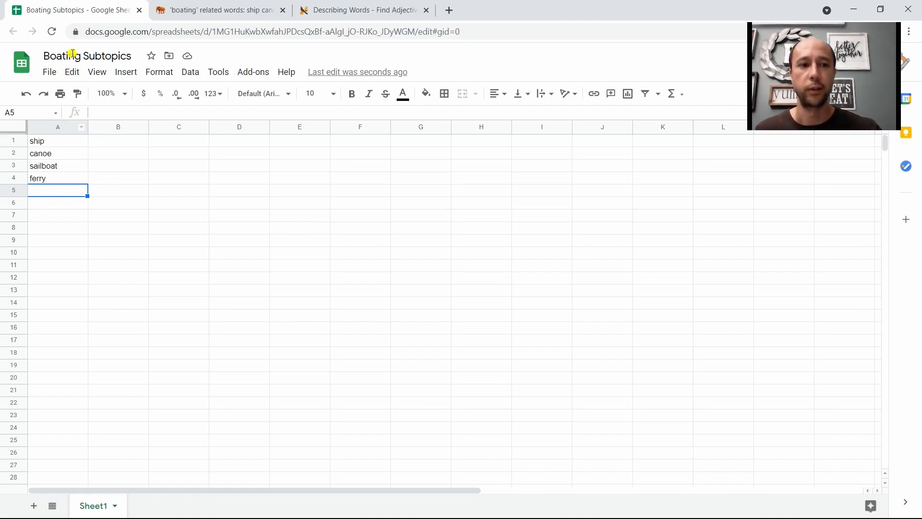
{"action": "left_click", "coordinate": [88, 55]}
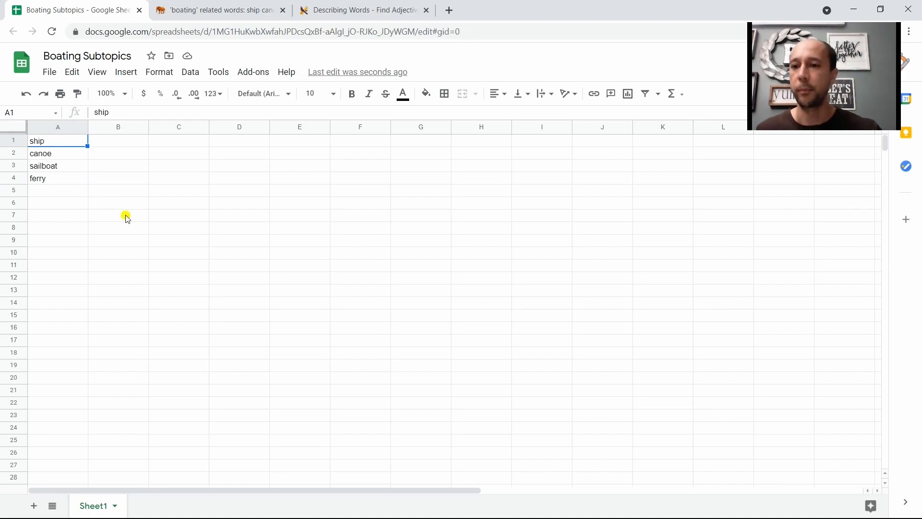
{"action": "mouse_move", "coordinate": [134, 215]}
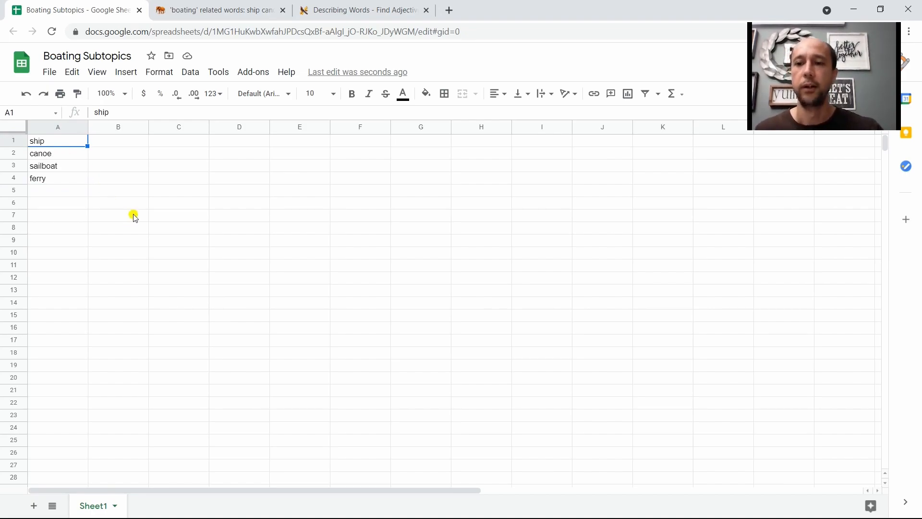
{"action": "mouse_move", "coordinate": [116, 210]}
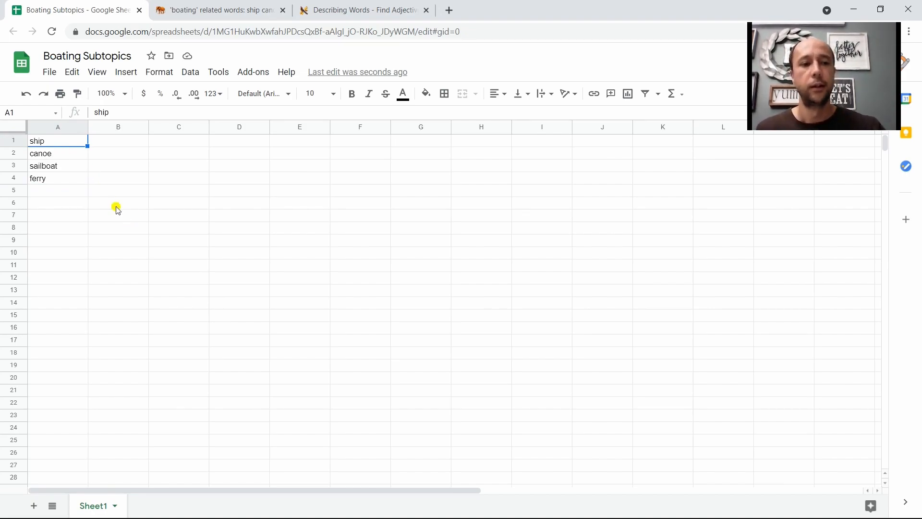
{"action": "mouse_move", "coordinate": [41, 227]}
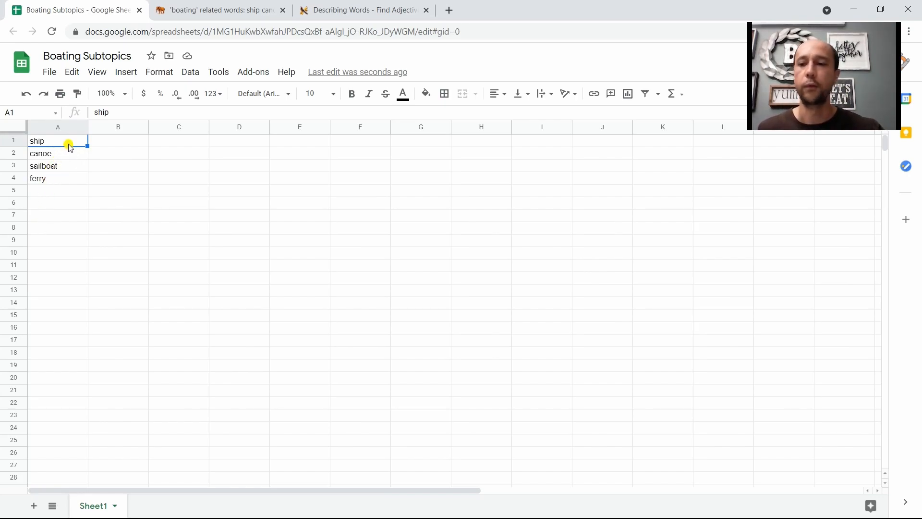
{"action": "mouse_move", "coordinate": [69, 133]}
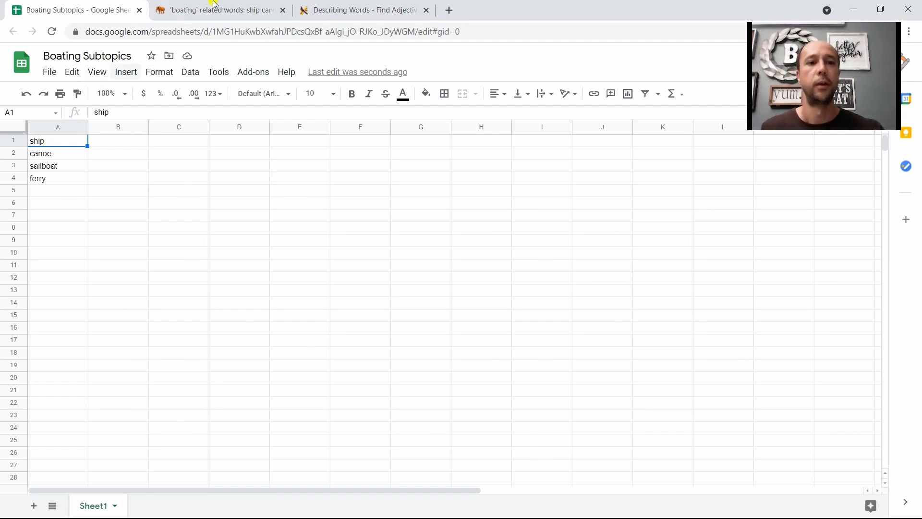
{"action": "left_click", "coordinate": [218, 10]}
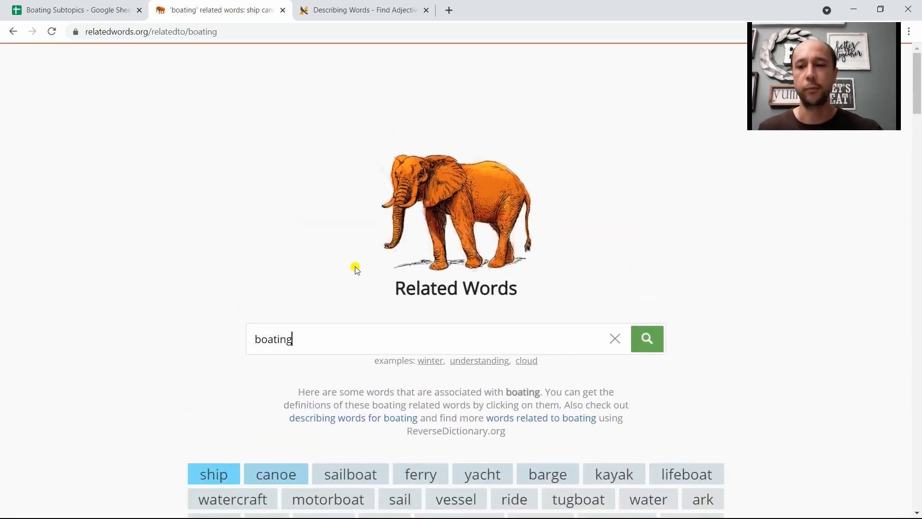
{"action": "mouse_move", "coordinate": [339, 352]}
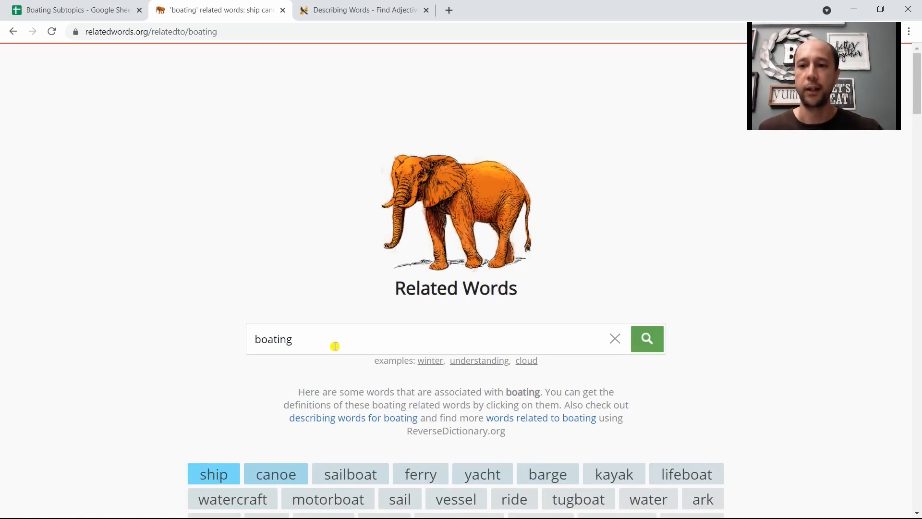
- Replace the search term with 'adventures' and review results such as risk, hazard, chance and journey
{"action": "double_click", "coordinate": [273, 339]}
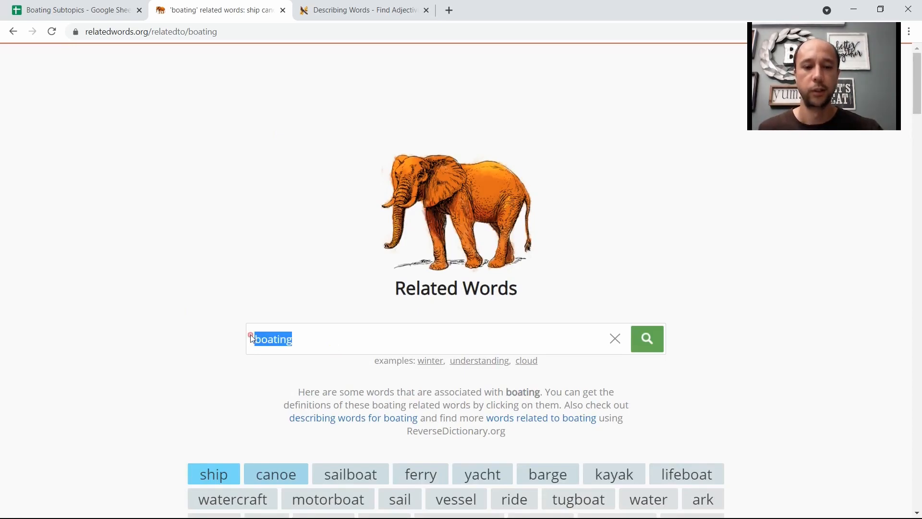
{"action": "scroll", "scroll_direction": "down", "scroll_amount": 3}
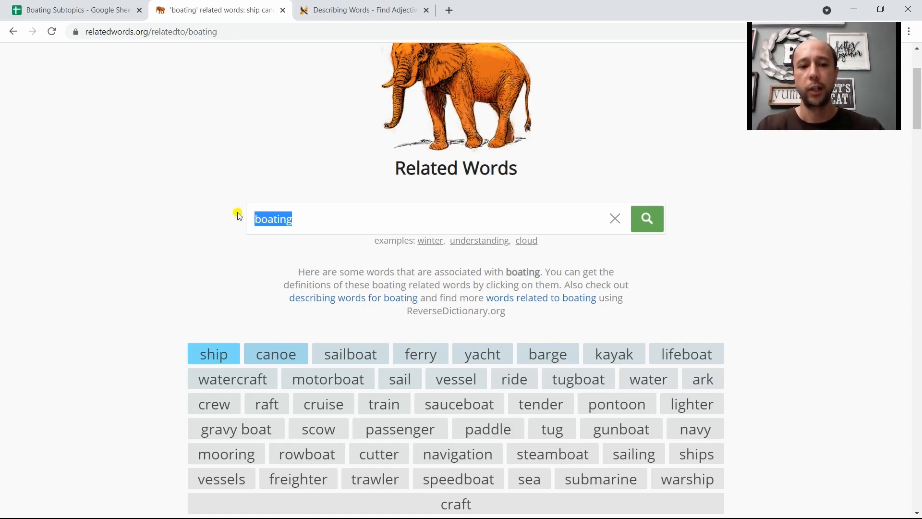
{"action": "type", "text": "adventures"}
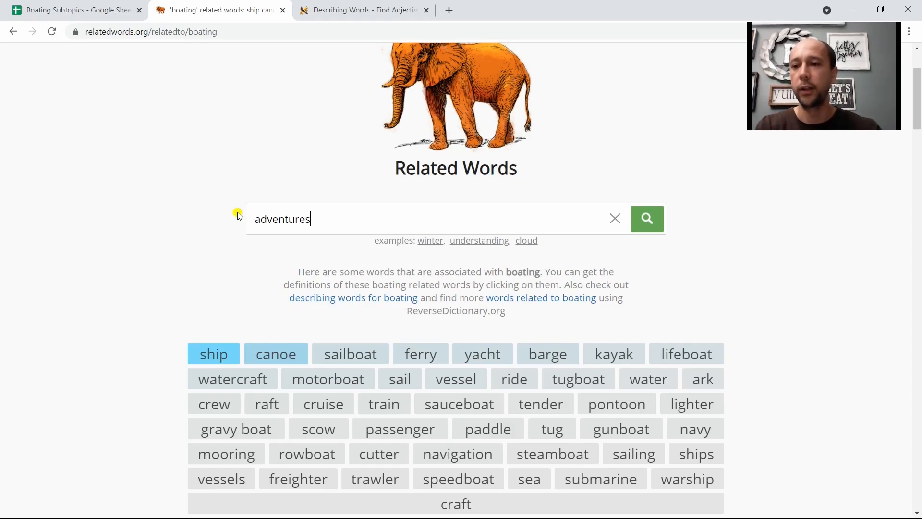
{"action": "left_click", "coordinate": [647, 218]}
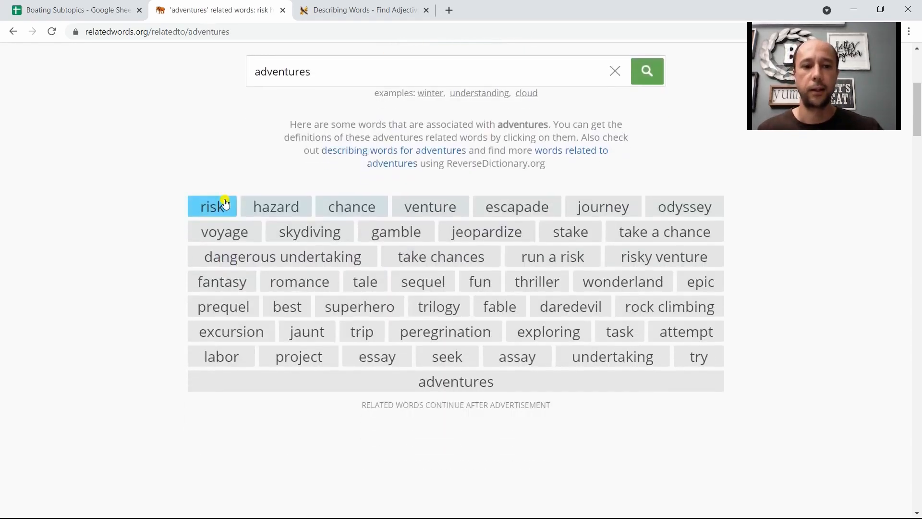
{"action": "mouse_move", "coordinate": [365, 224]}
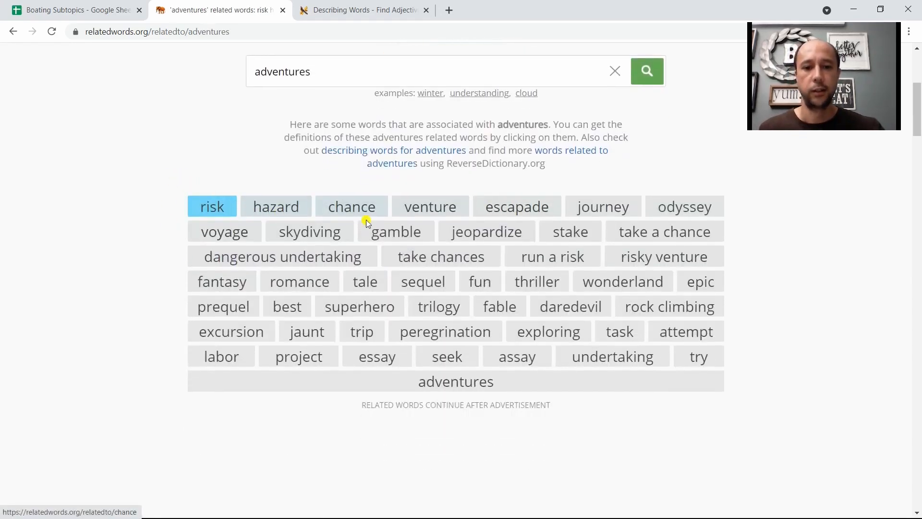
{"action": "mouse_move", "coordinate": [517, 206]}
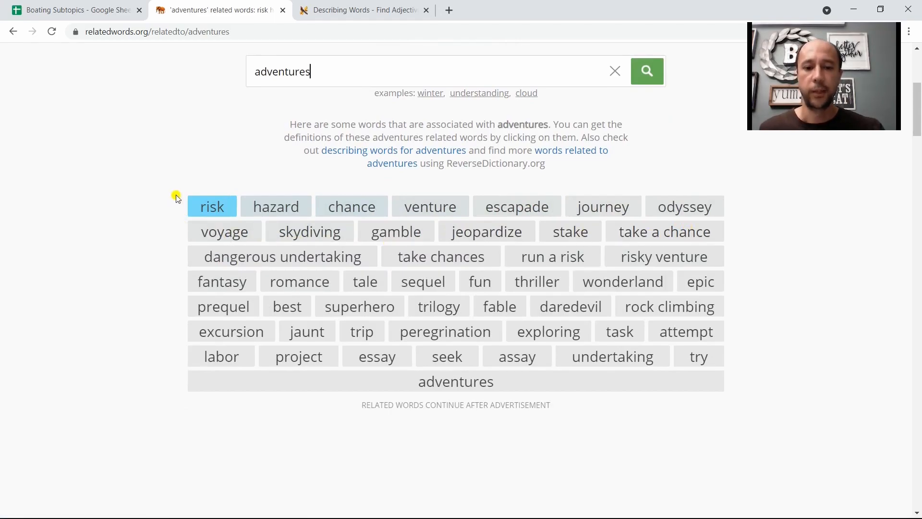
{"action": "scroll", "scroll_direction": "down", "scroll_amount": 3}
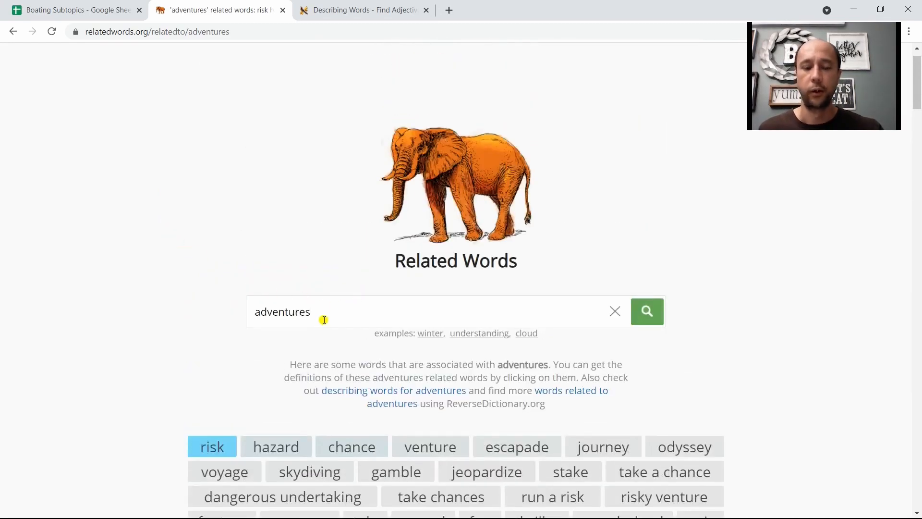
{"action": "mouse_move", "coordinate": [208, 275]}
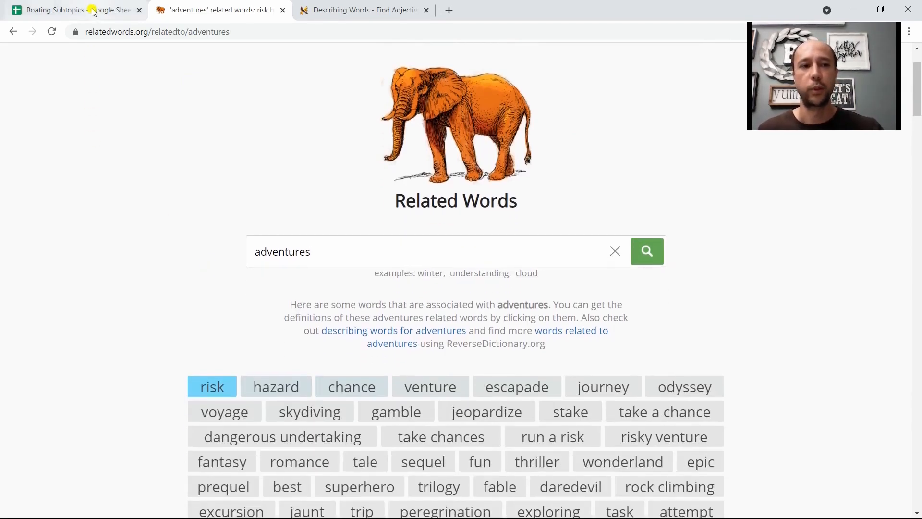
{"action": "mouse_move", "coordinate": [77, 10]}
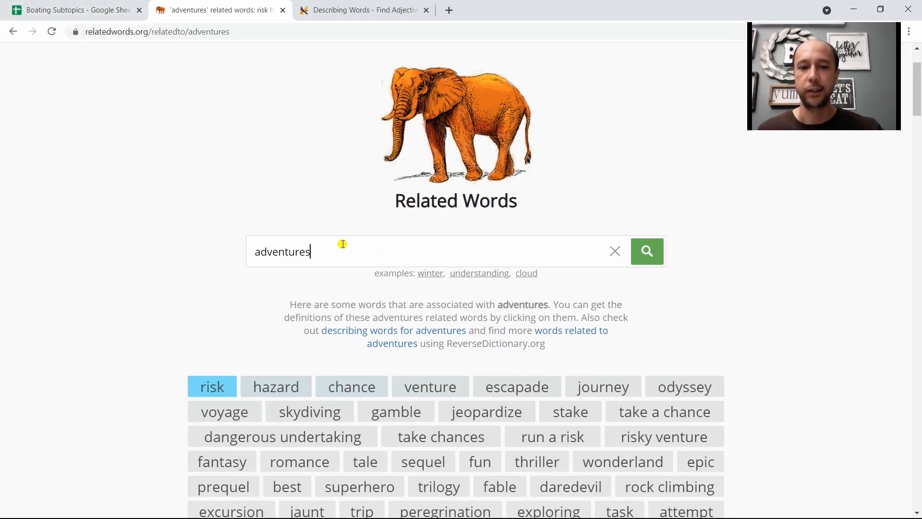
{"action": "scroll", "scroll_direction": "down", "scroll_amount": 3}
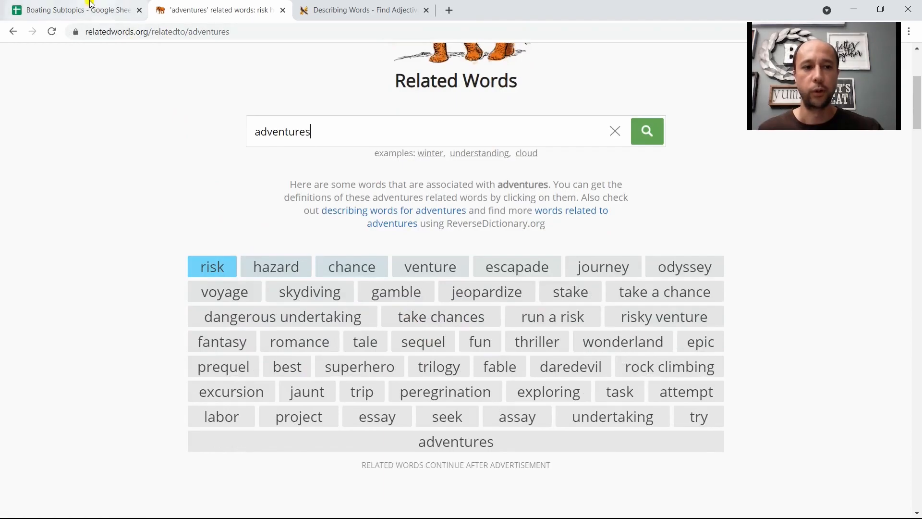
{"action": "left_click", "coordinate": [70, 10]}
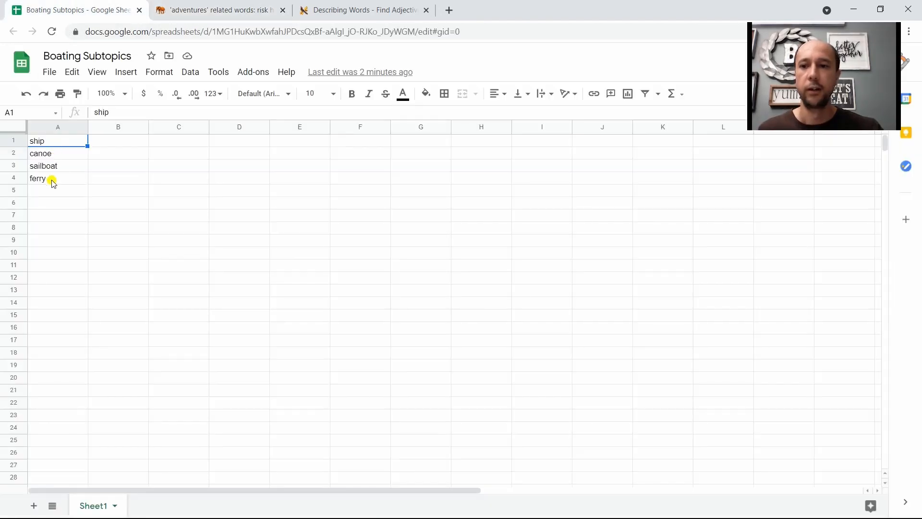
{"action": "mouse_move", "coordinate": [144, 266]}
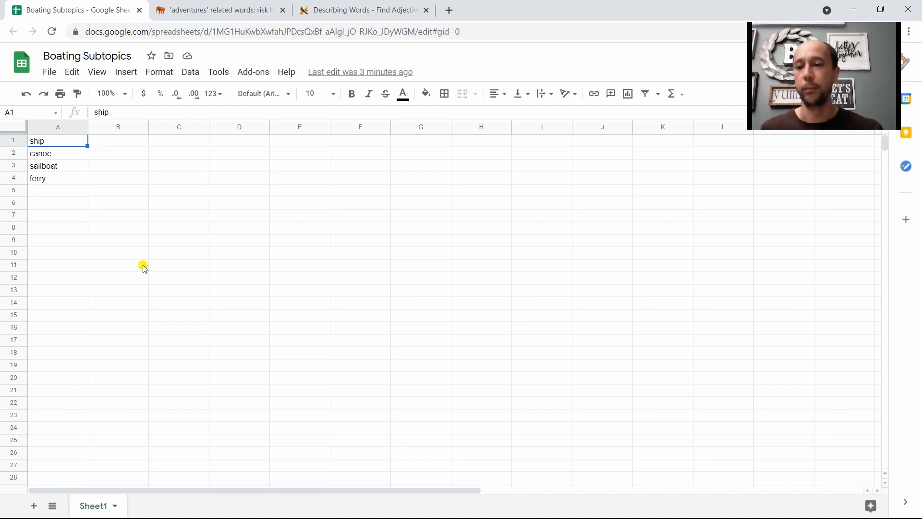
{"action": "mouse_move", "coordinate": [138, 261]}
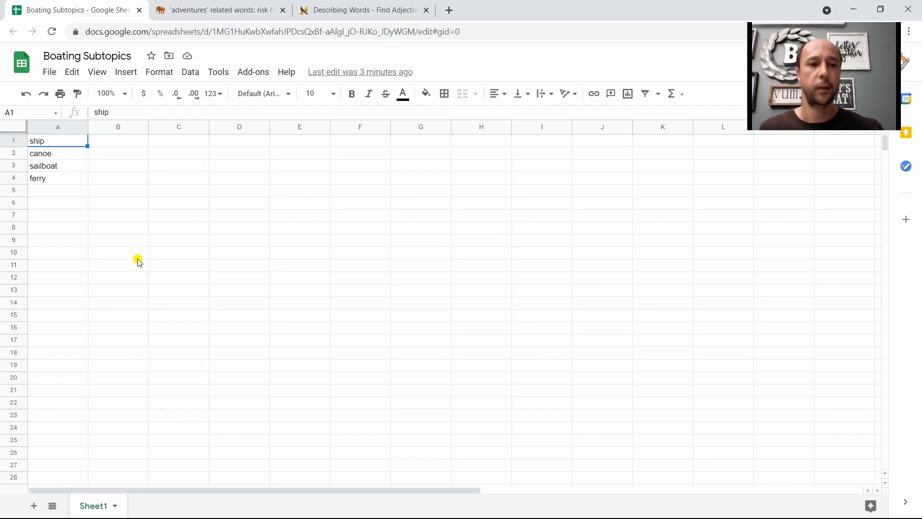
- Switch back to the adventures related-words results
{"action": "left_click", "coordinate": [218, 9]}
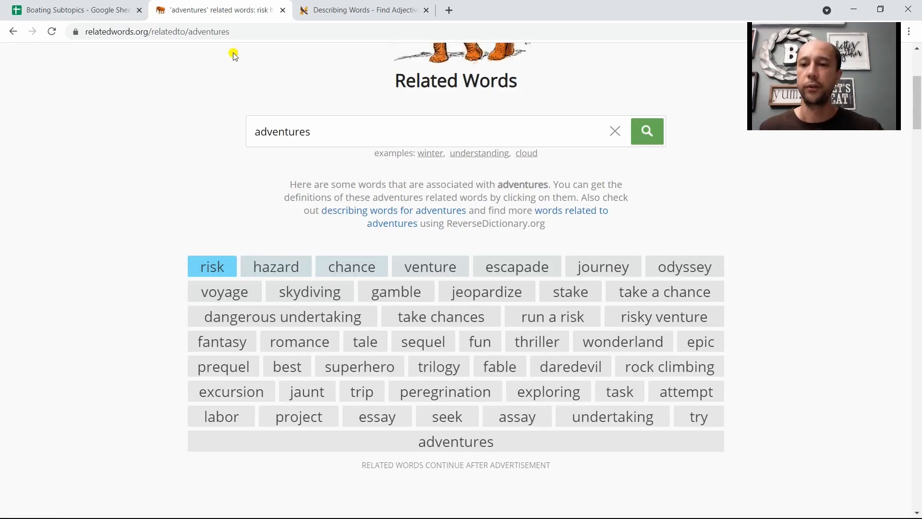
{"action": "mouse_move", "coordinate": [248, 92]}
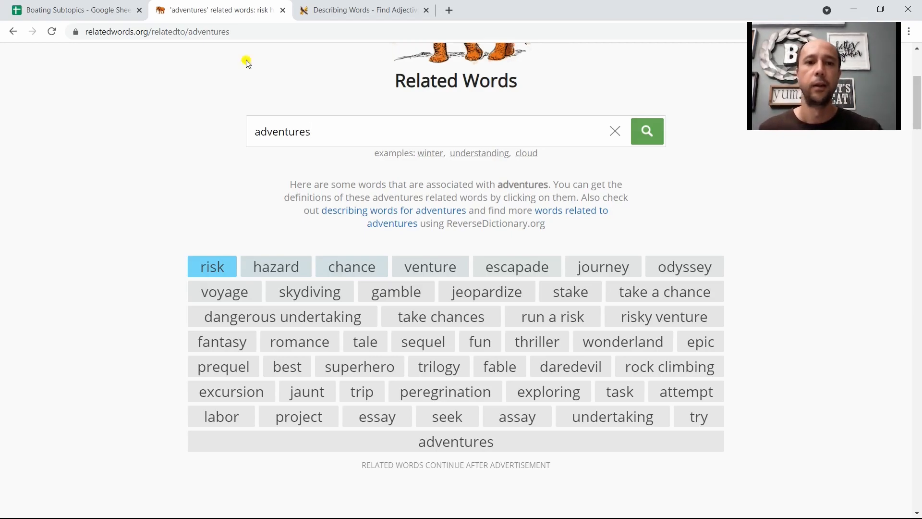
{"action": "mouse_move", "coordinate": [254, 32]}
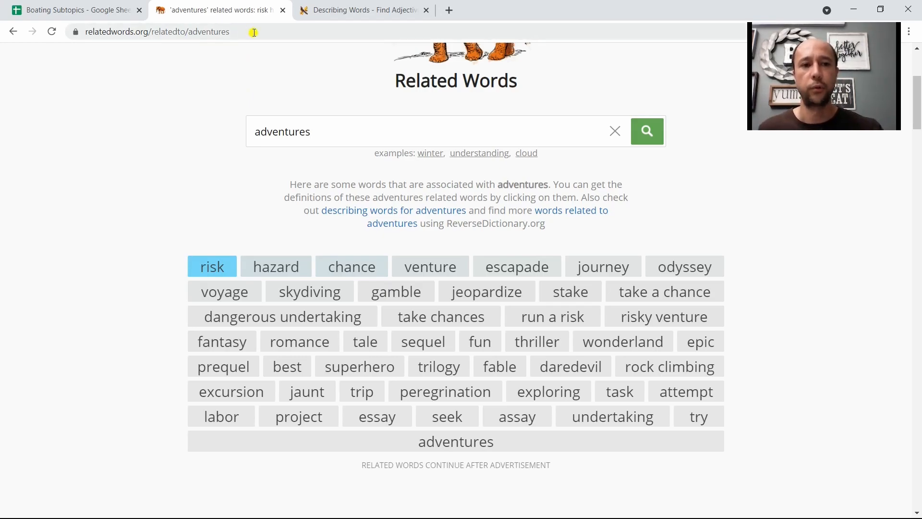
{"action": "mouse_move", "coordinate": [185, 34]}
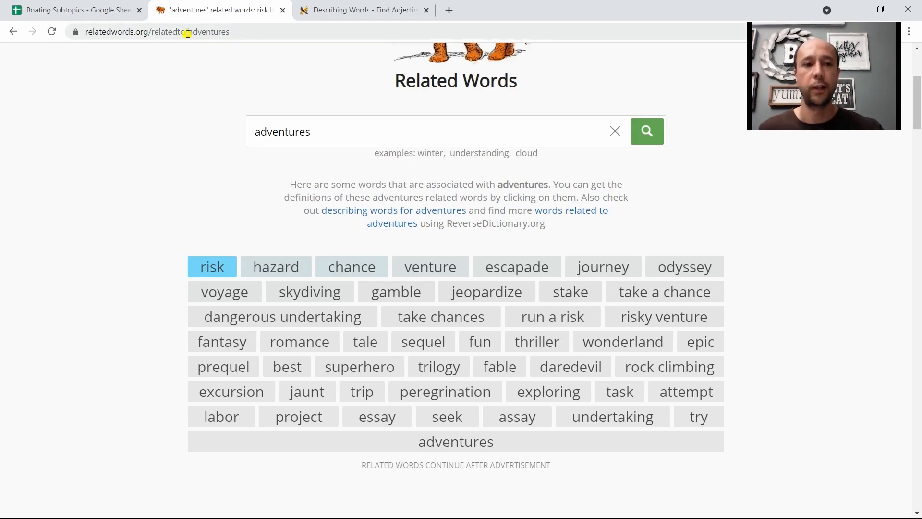
{"action": "left_click", "coordinate": [362, 10]}
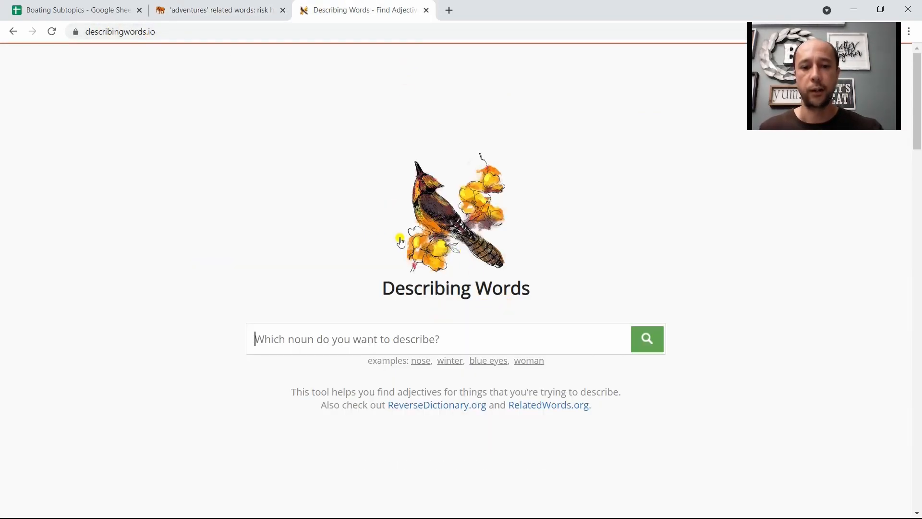
- Search describingwords.io for 'lake' adjectives and review results like placid and freshwater
{"action": "scroll", "scroll_direction": "down", "scroll_amount": 3}
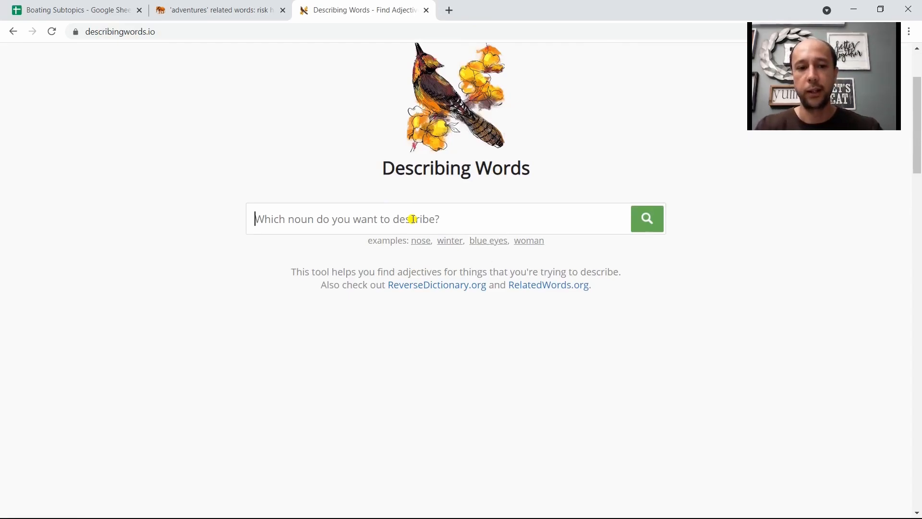
{"action": "type", "text": "lake"}
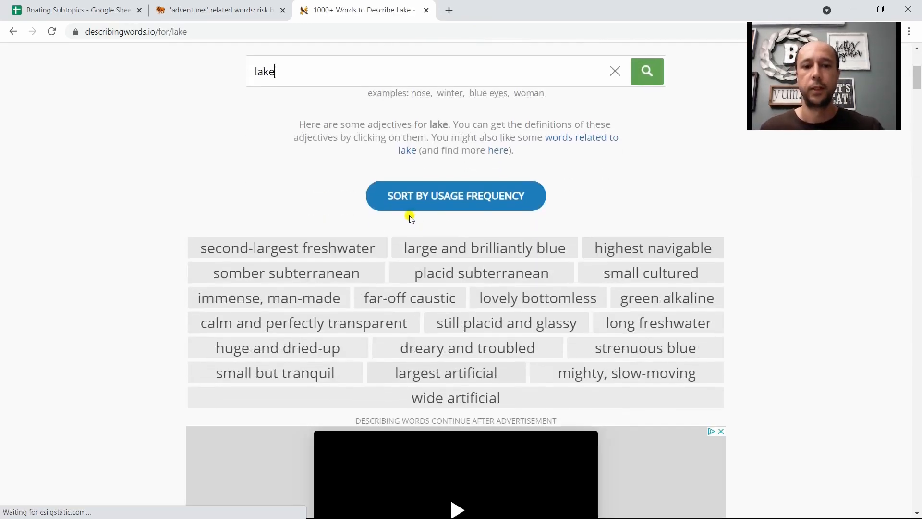
{"action": "scroll", "scroll_direction": "down", "scroll_amount": 3}
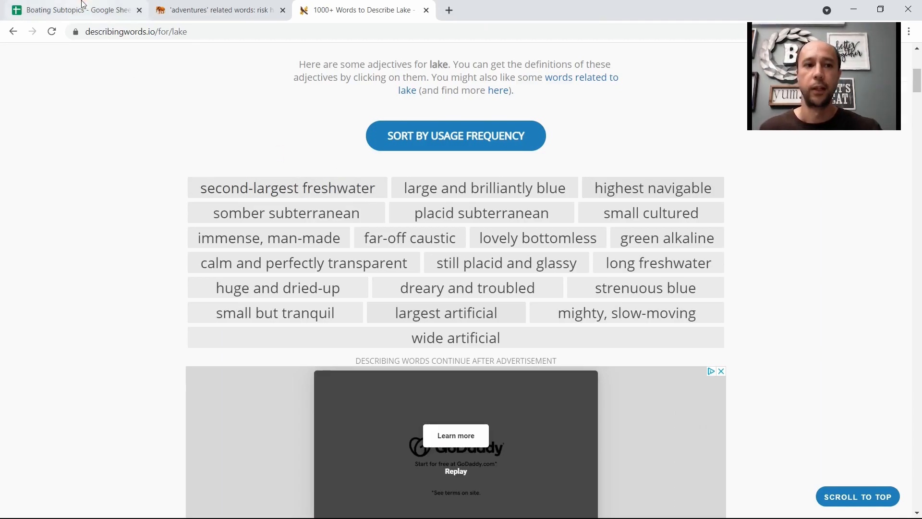
{"action": "left_click", "coordinate": [77, 9]}
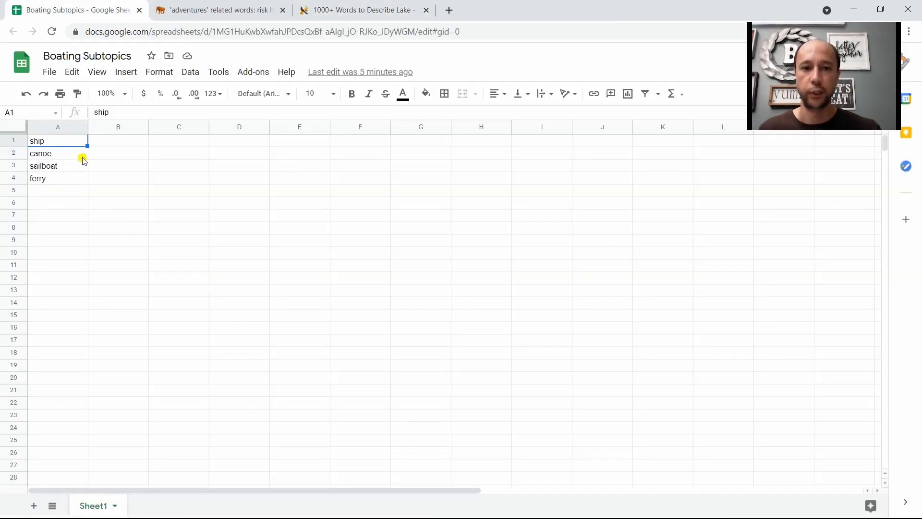
{"action": "left_click", "coordinate": [363, 9]}
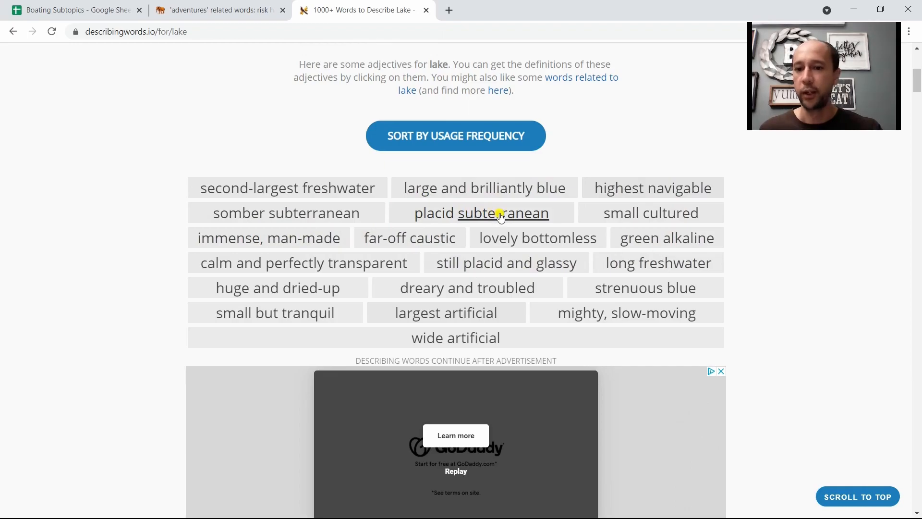
{"action": "mouse_move", "coordinate": [686, 238]}
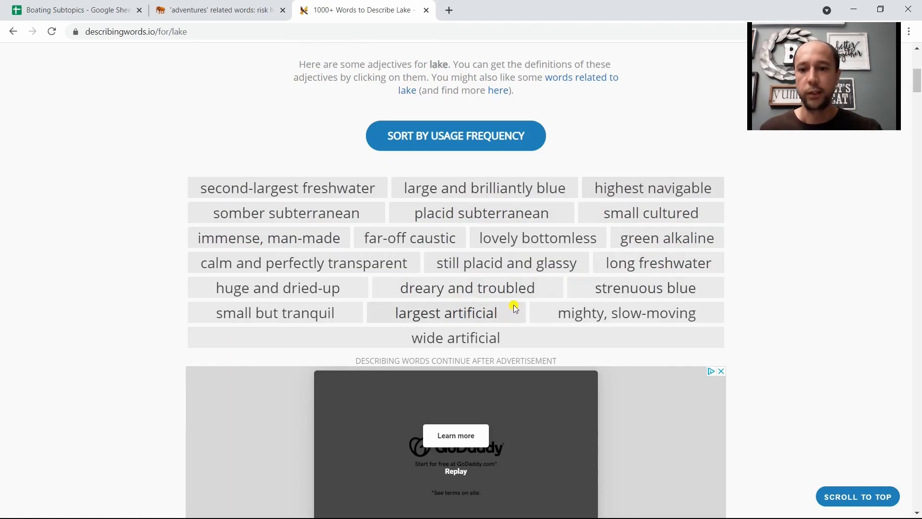
{"action": "scroll", "scroll_direction": "down", "scroll_amount": 3}
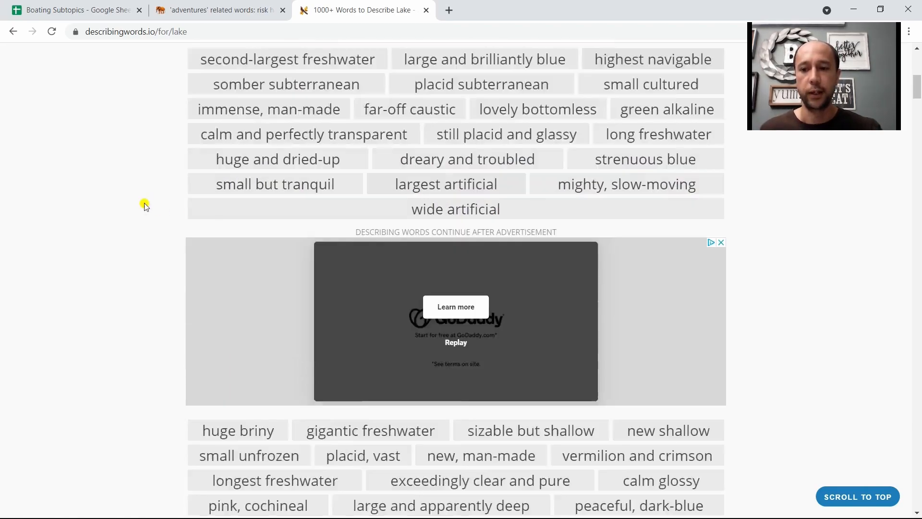
{"action": "scroll", "scroll_direction": "down", "scroll_amount": 3}
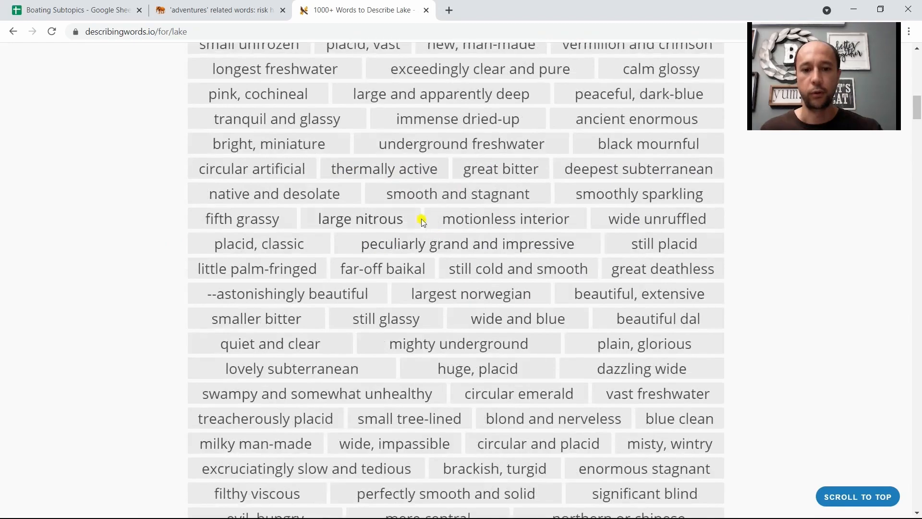
{"action": "scroll", "scroll_direction": "down", "scroll_amount": 3}
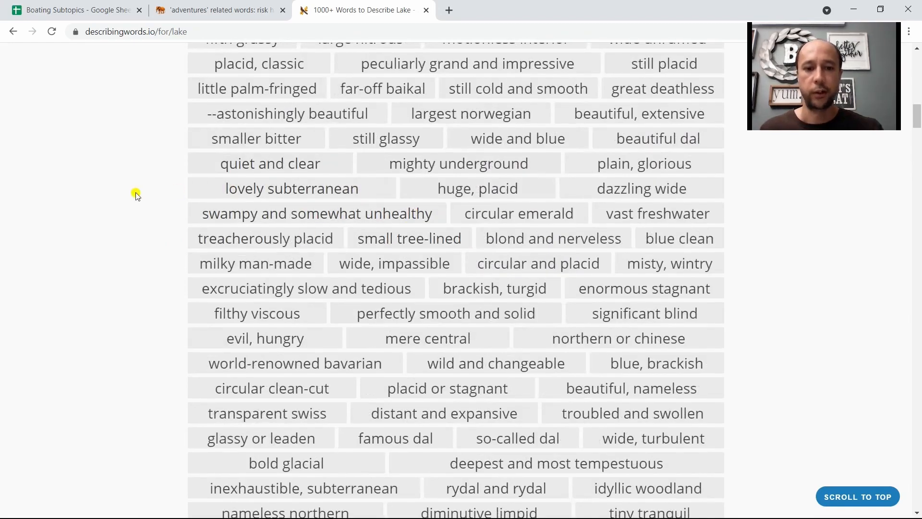